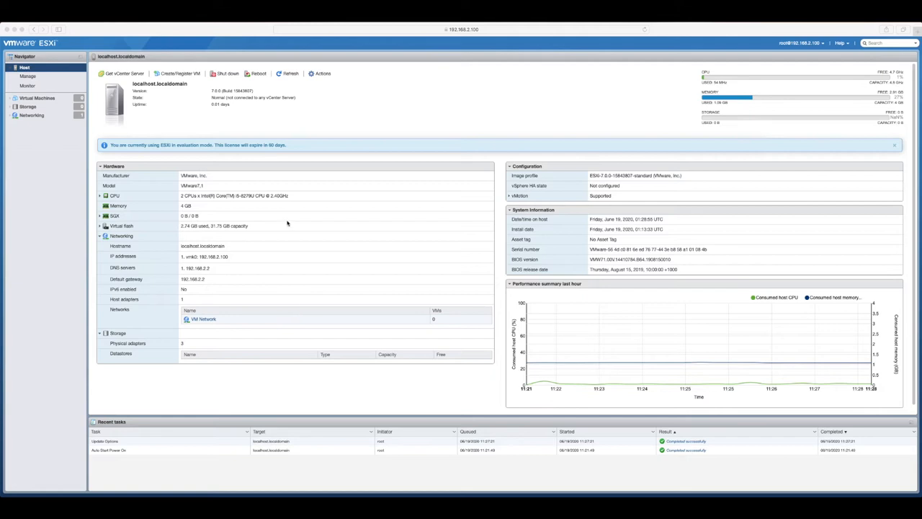
{"action": "mouse_move", "coordinate": [386, 303]}
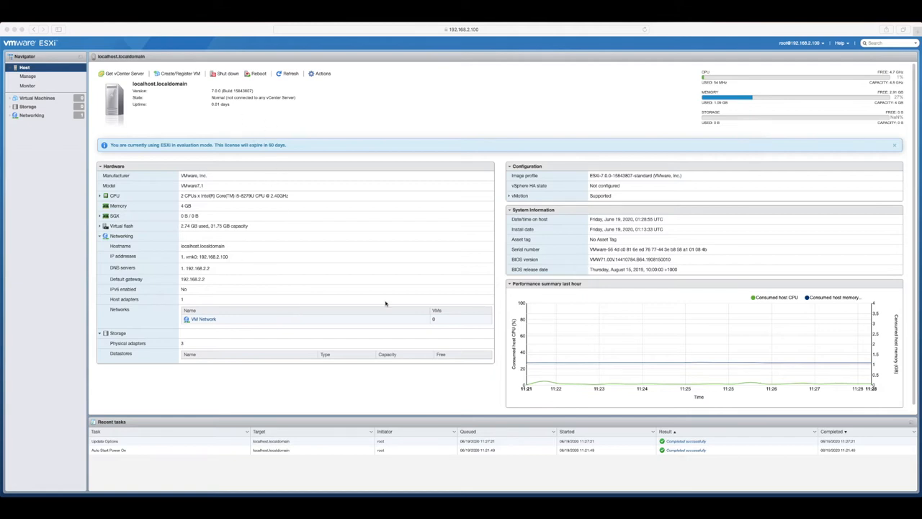
{"action": "mouse_move", "coordinate": [524, 219]}
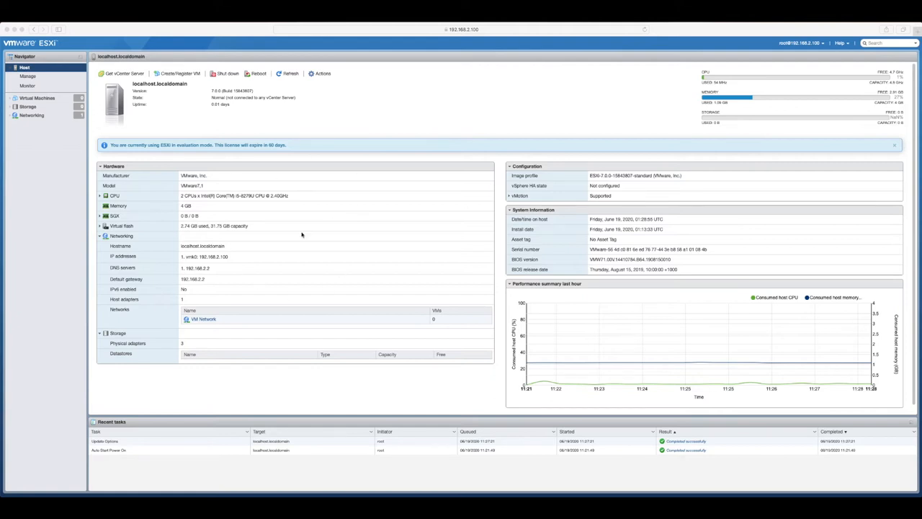
{"action": "mouse_move", "coordinate": [357, 267]}
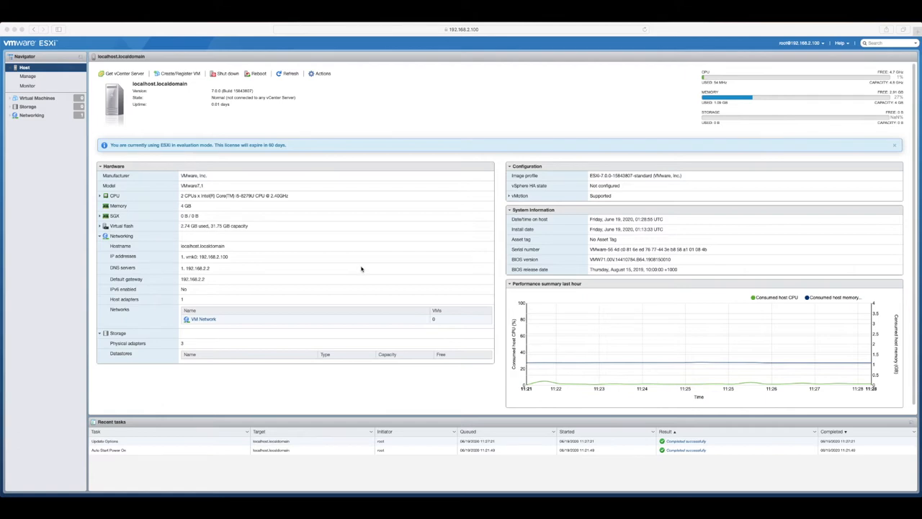
{"action": "mouse_move", "coordinate": [180, 158]}
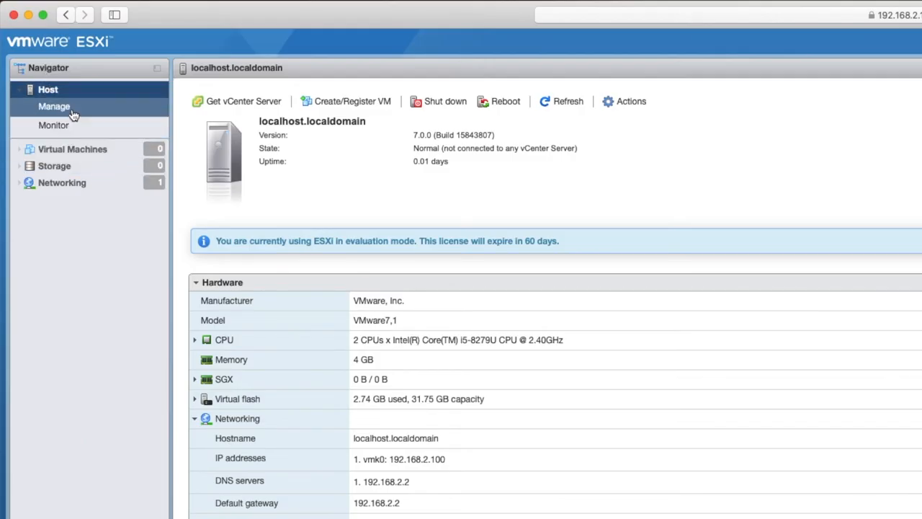
{"action": "mouse_move", "coordinate": [70, 110]}
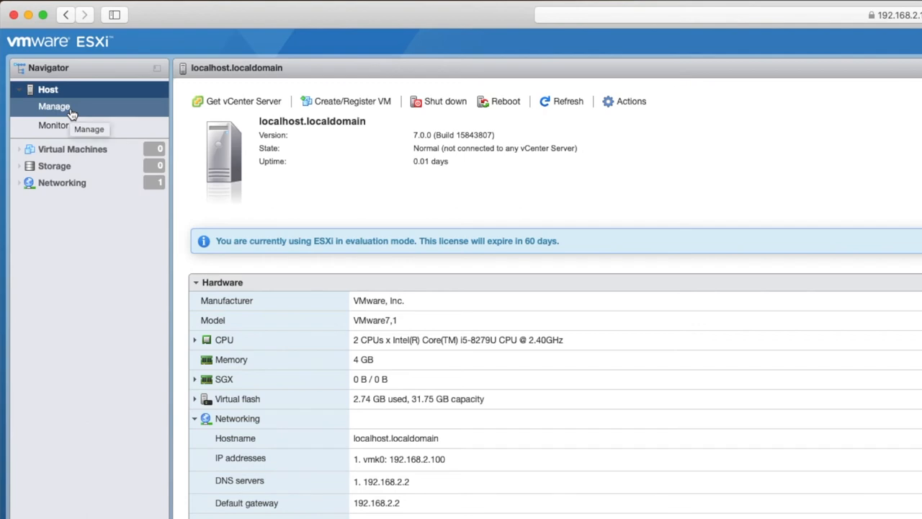
Step: Open Host > Manage > Services and select the stopped TSM-SSH service
{"action": "left_click", "coordinate": [54, 106]}
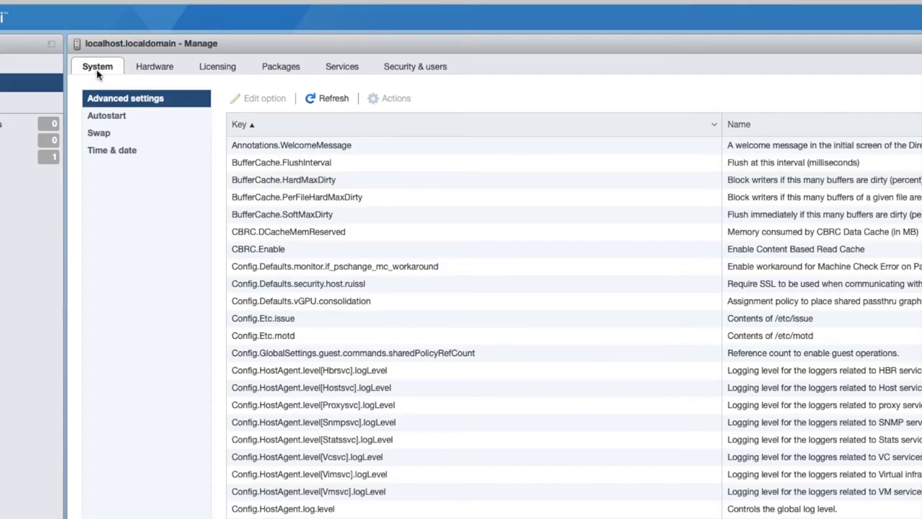
{"action": "mouse_move", "coordinate": [349, 74]}
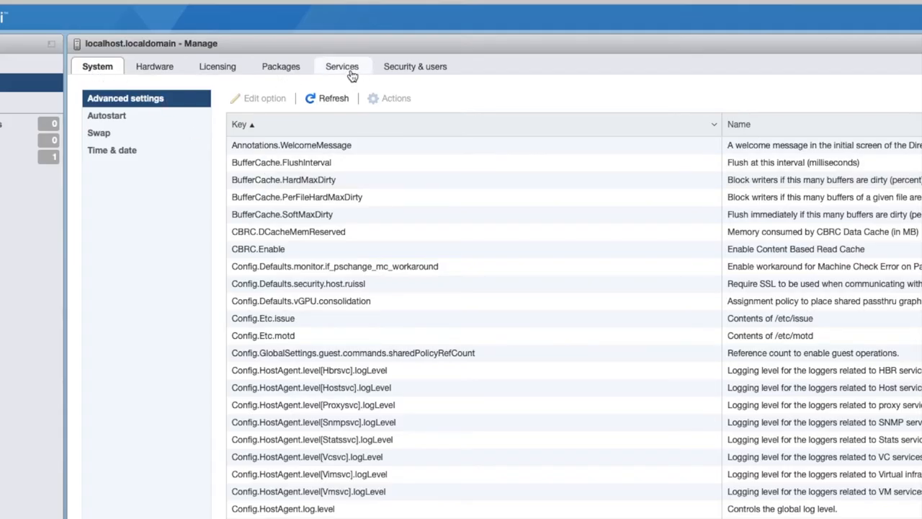
{"action": "left_click", "coordinate": [341, 66]}
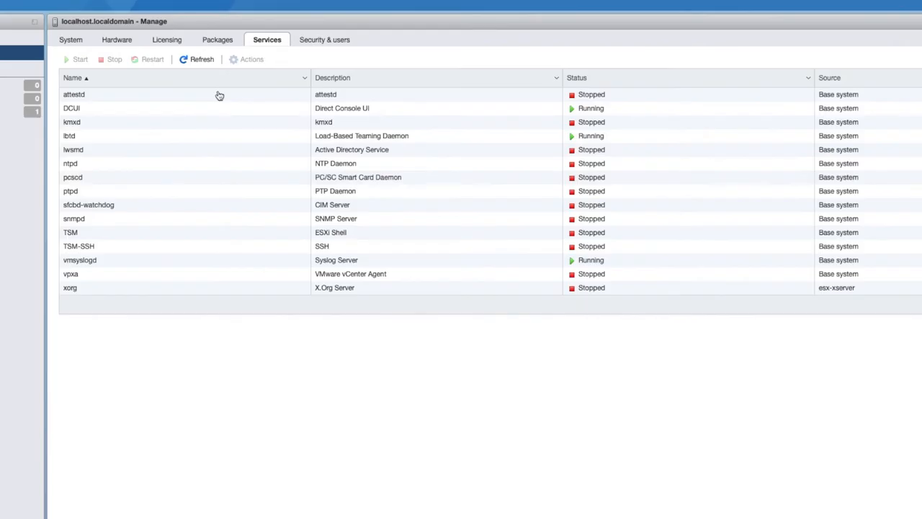
{"action": "mouse_move", "coordinate": [82, 251]}
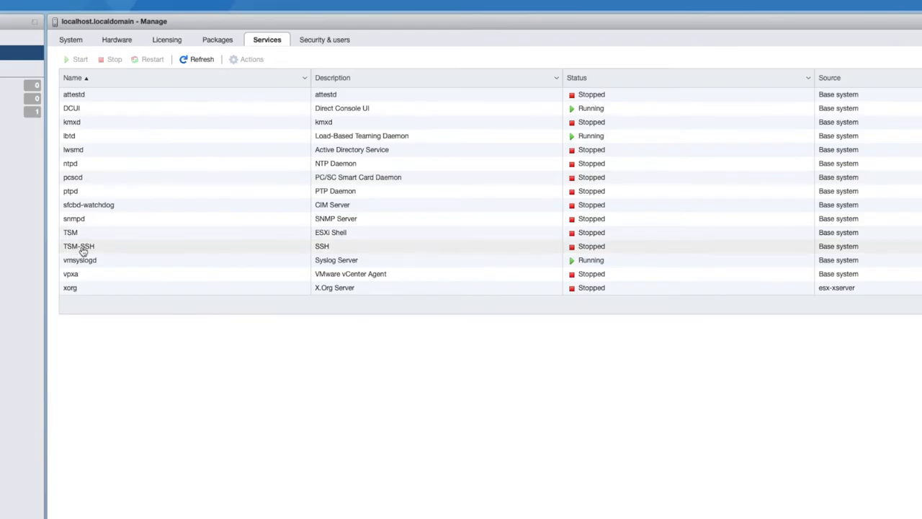
{"action": "mouse_move", "coordinate": [85, 251]}
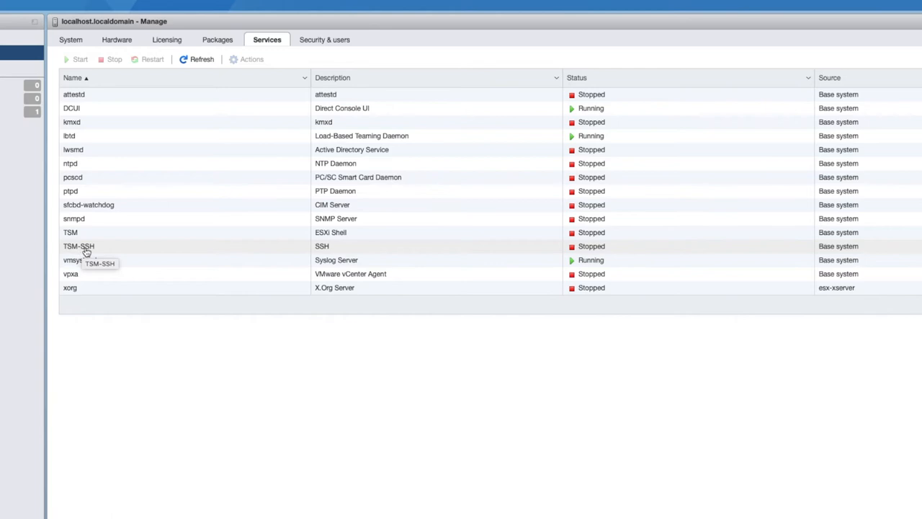
{"action": "left_click", "coordinate": [78, 246]}
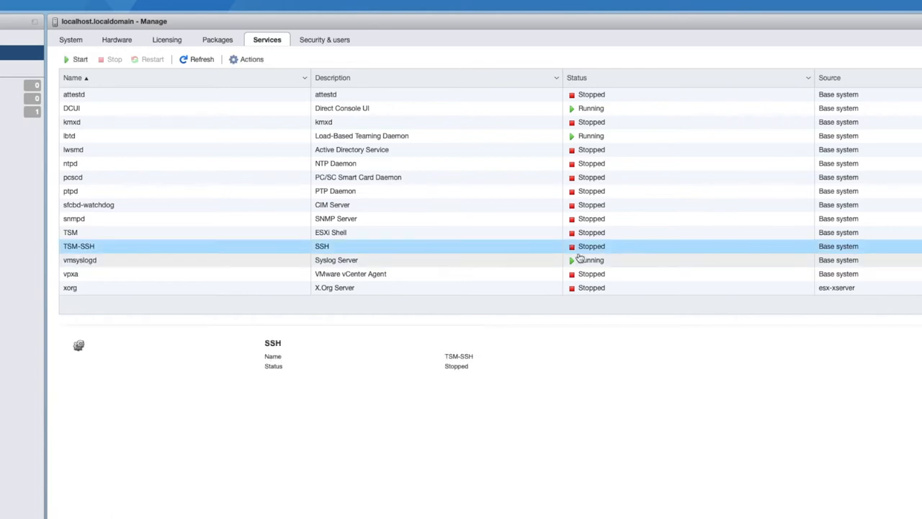
{"action": "mouse_move", "coordinate": [617, 245]}
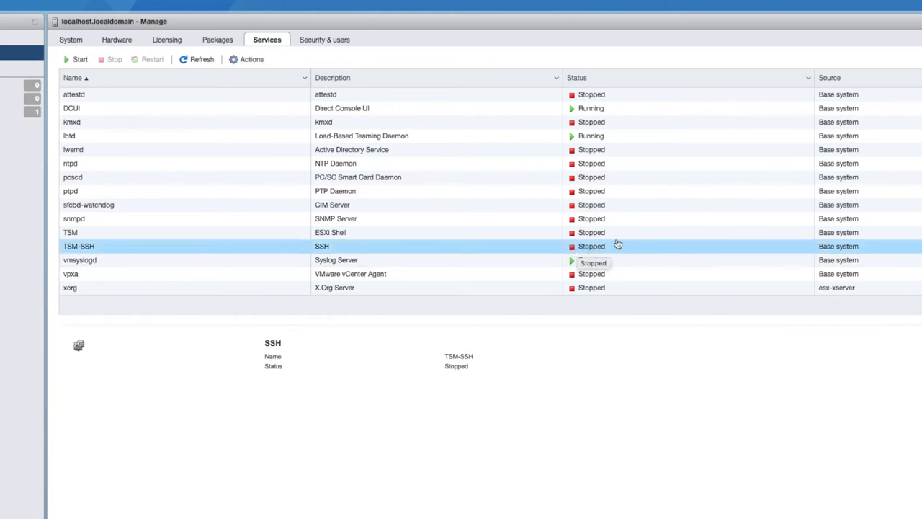
{"action": "mouse_move", "coordinate": [585, 251]}
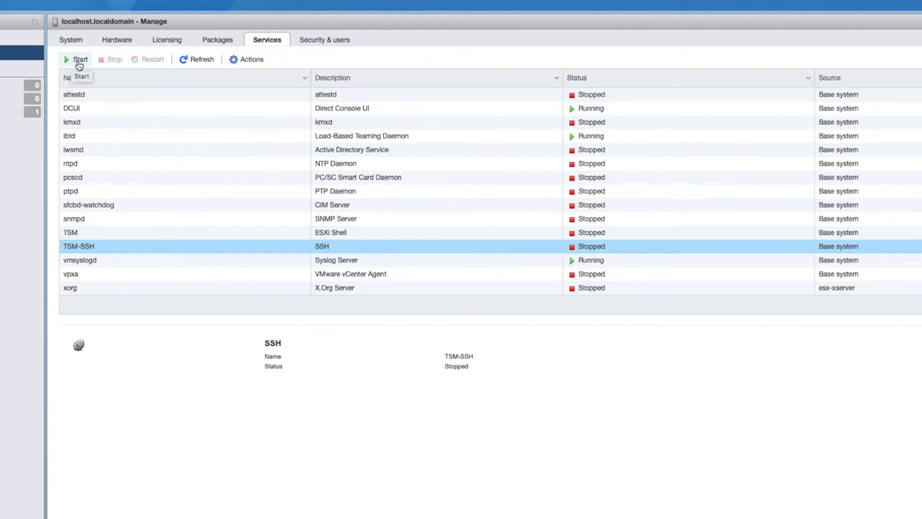
Step: Start TSM-SSH and return to the host summary showing the SSH-enabled warning
{"action": "left_click", "coordinate": [75, 60]}
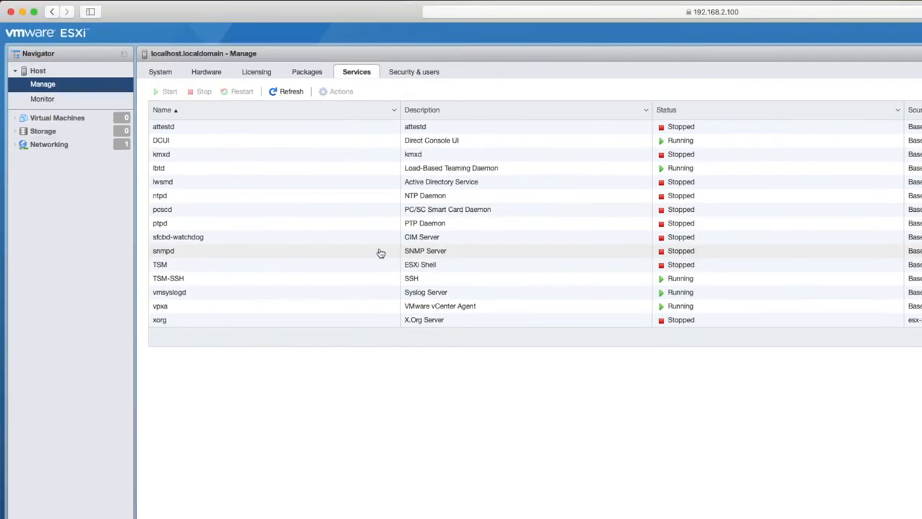
{"action": "left_click", "coordinate": [37, 69]}
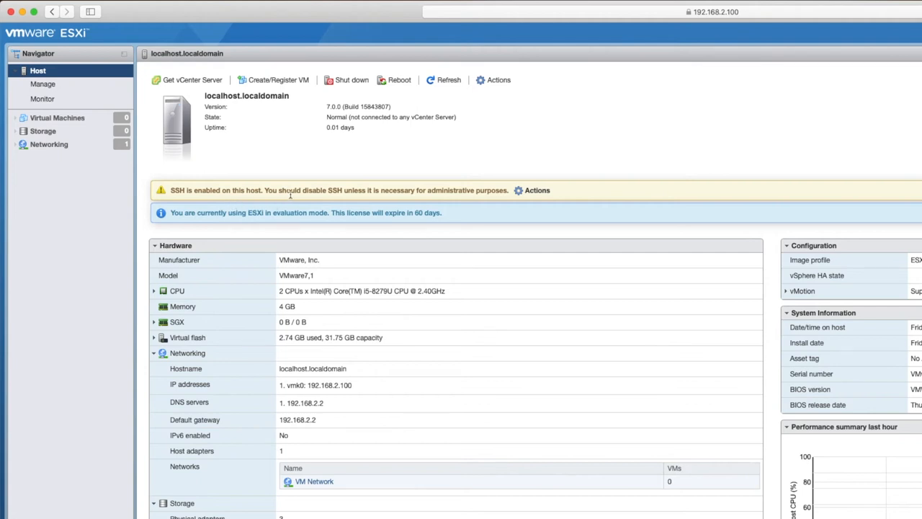
{"action": "mouse_move", "coordinate": [345, 207]}
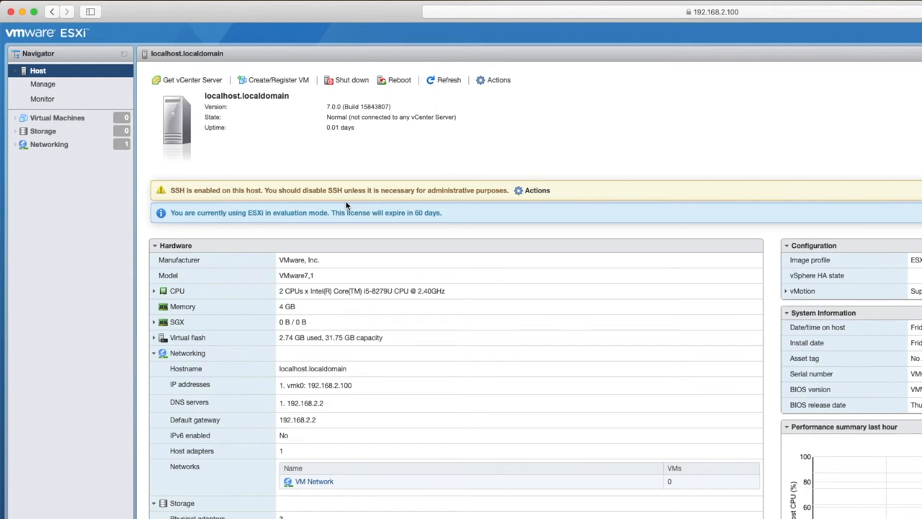
{"action": "mouse_move", "coordinate": [359, 202]}
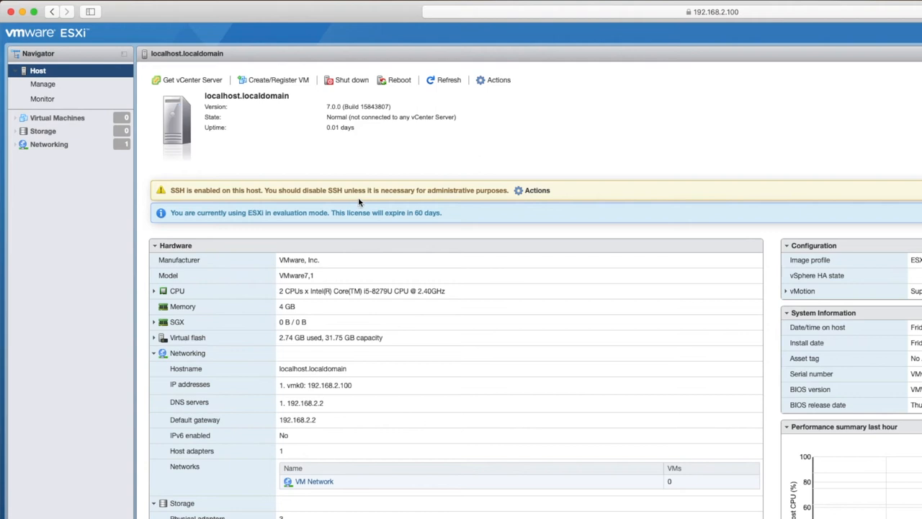
{"action": "mouse_move", "coordinate": [714, 100]}
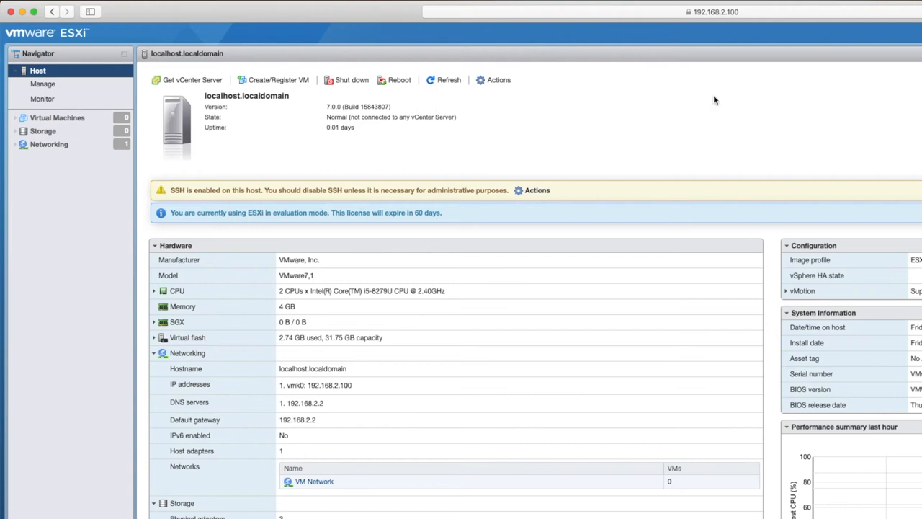
{"action": "mouse_move", "coordinate": [730, 34]}
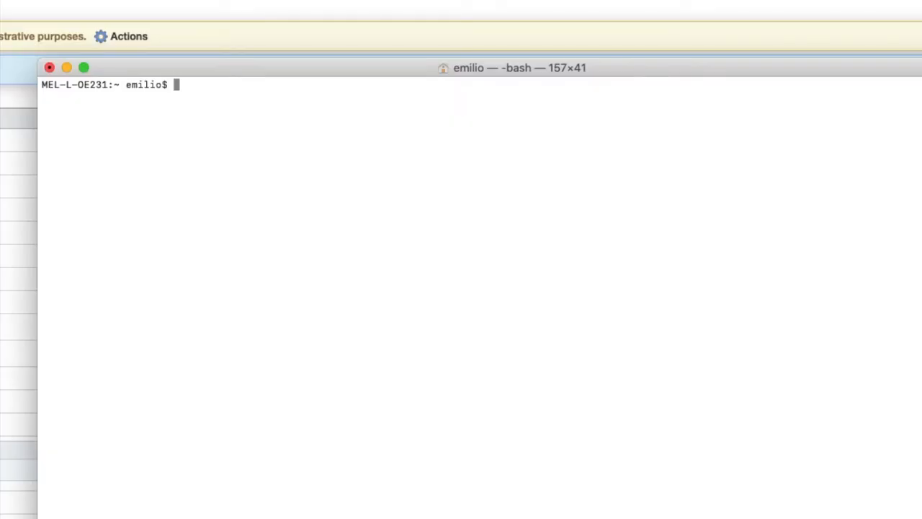
{"action": "mouse_move", "coordinate": [369, 279]}
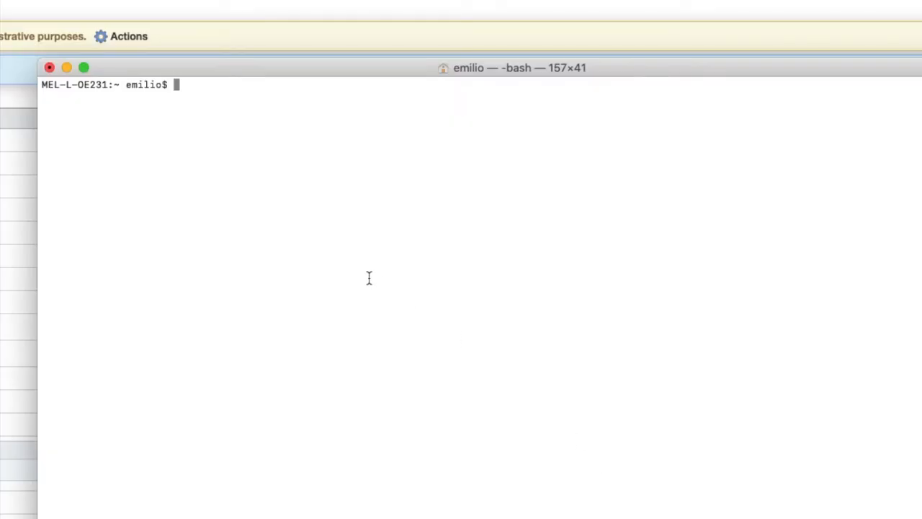
{"action": "type", "text": "ssh"}
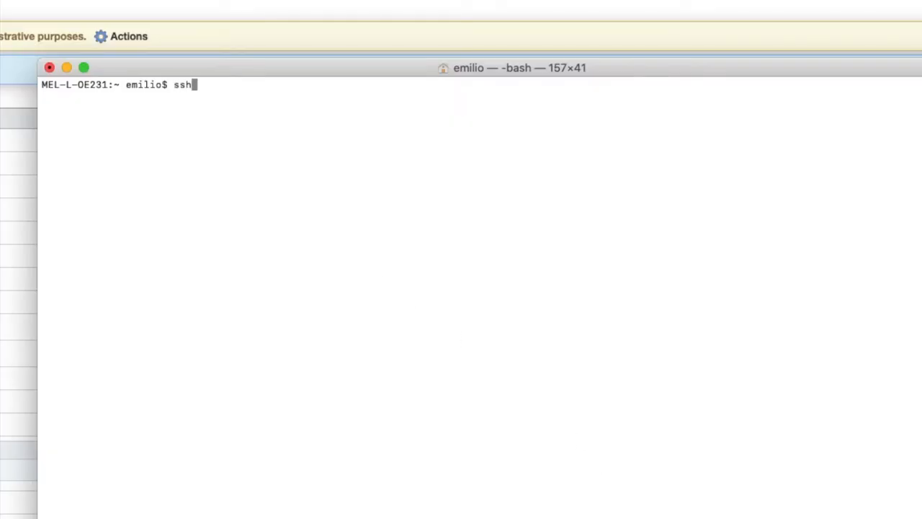
{"action": "type", "text": "root"}
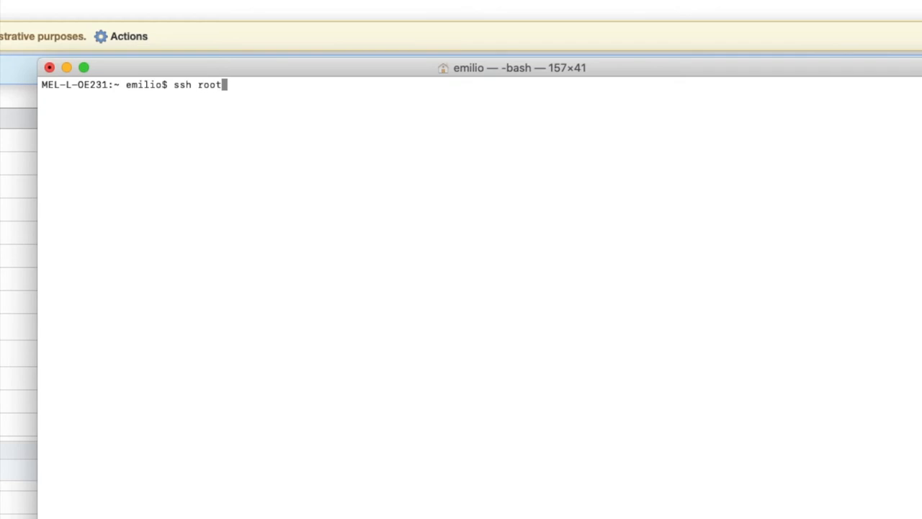
{"action": "type", "text": "@"}
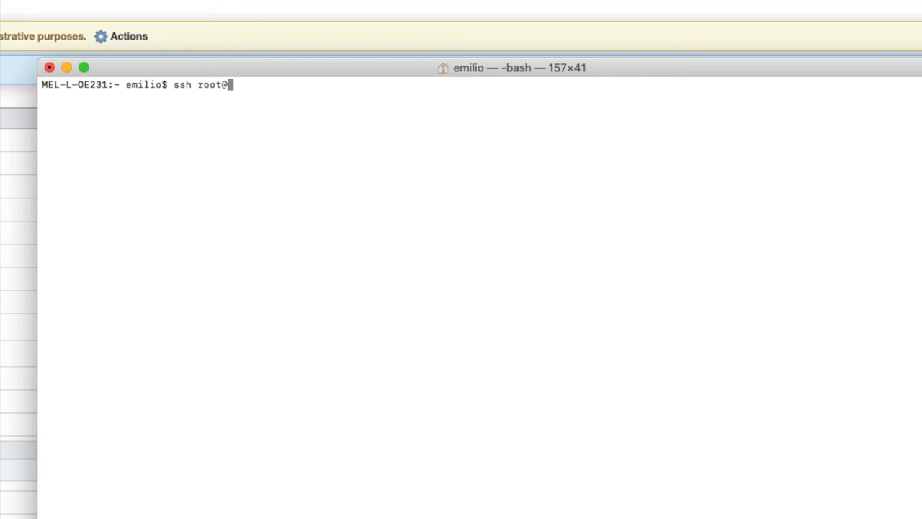
{"action": "type", "text": "192.16"}
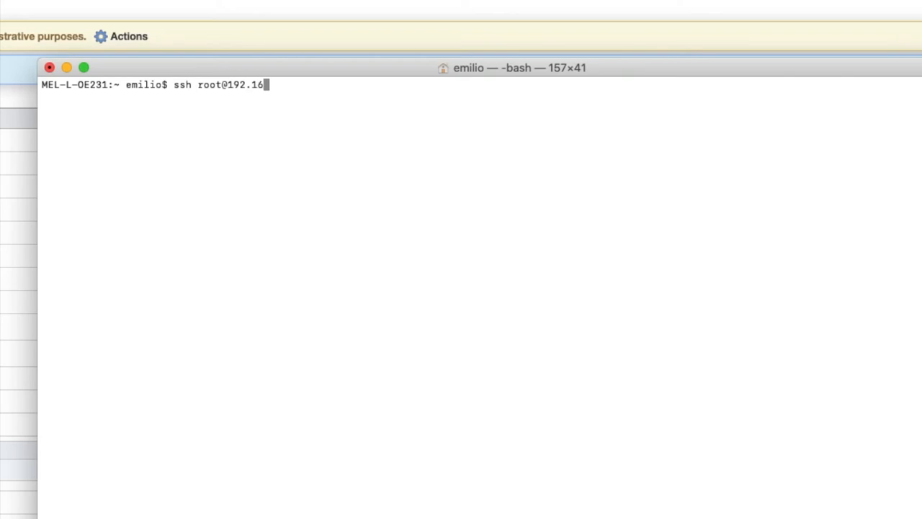
{"action": "type", "text": "8.2.100"}
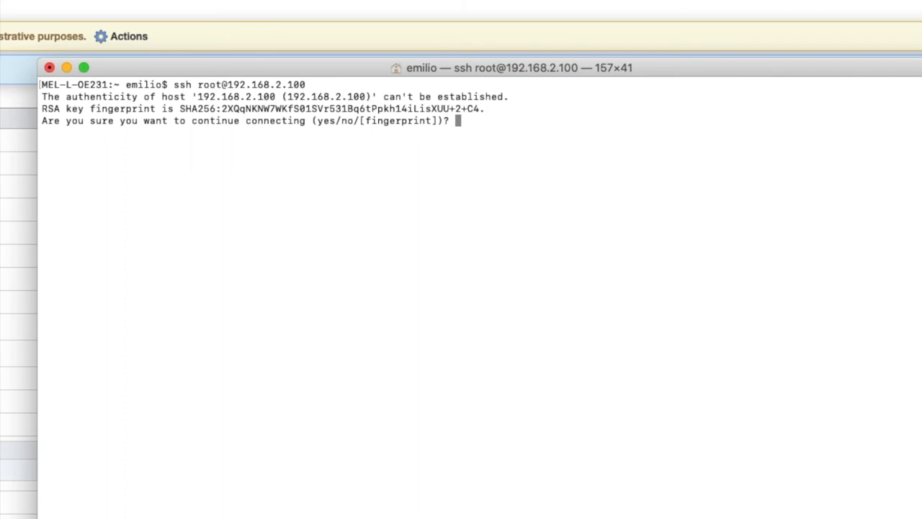
Step: Answer 'yes' to accept the ESXi host's key fingerprint
{"action": "type", "text": "yes"}
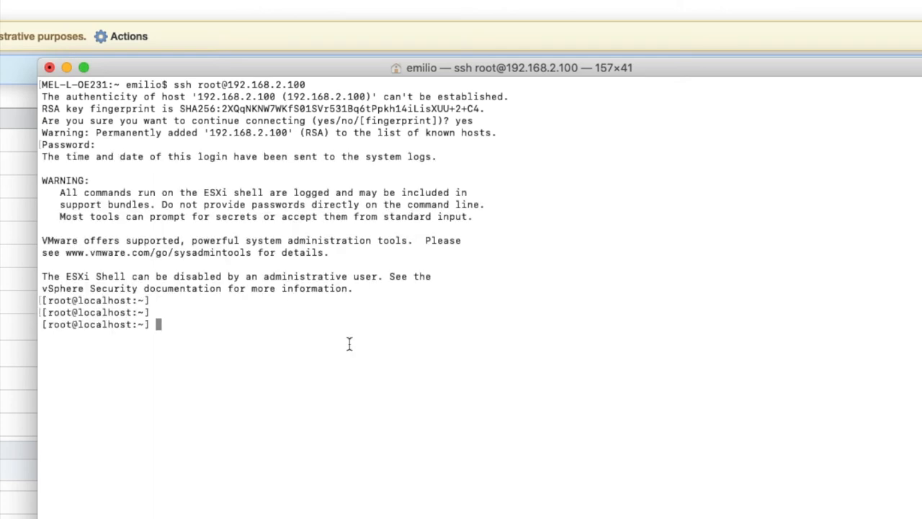
{"action": "mouse_move", "coordinate": [299, 236]}
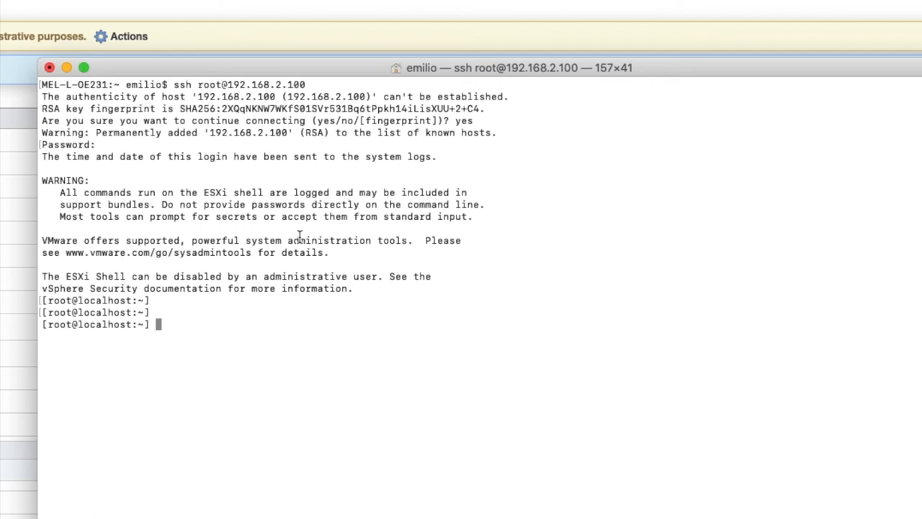